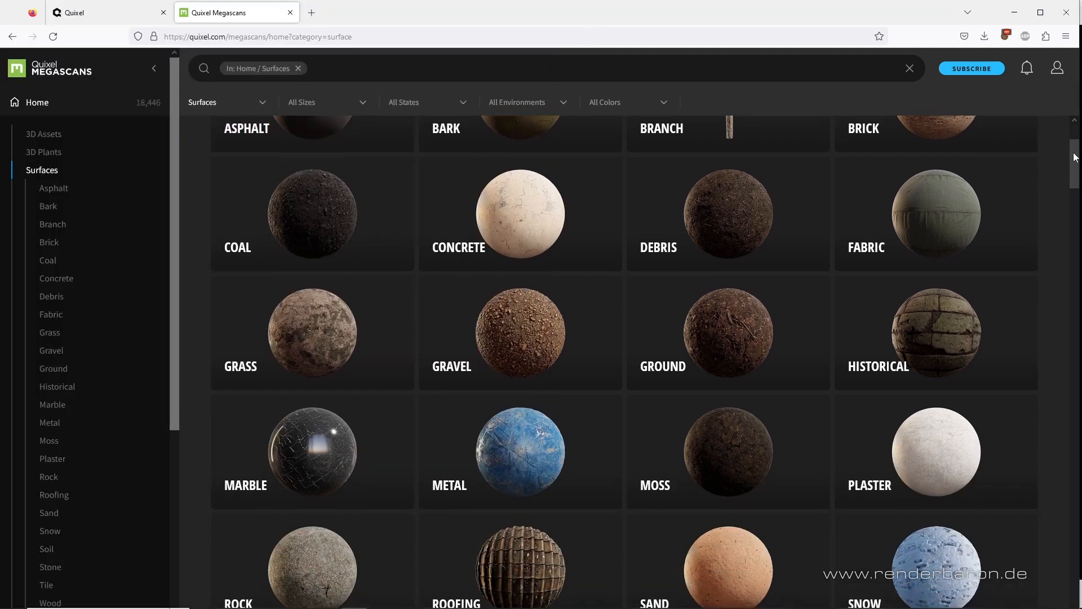
# Scroll the Megascans Surfaces page down to the Trending row showing Gravel Ground.
pyautogui.scroll(-3)
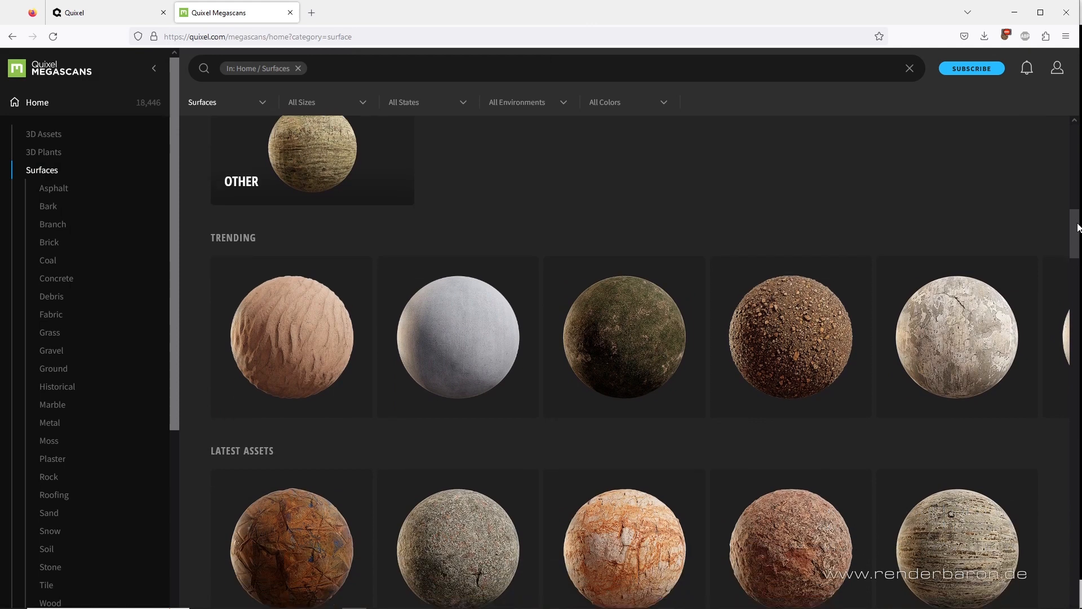
pyautogui.scroll(-3)
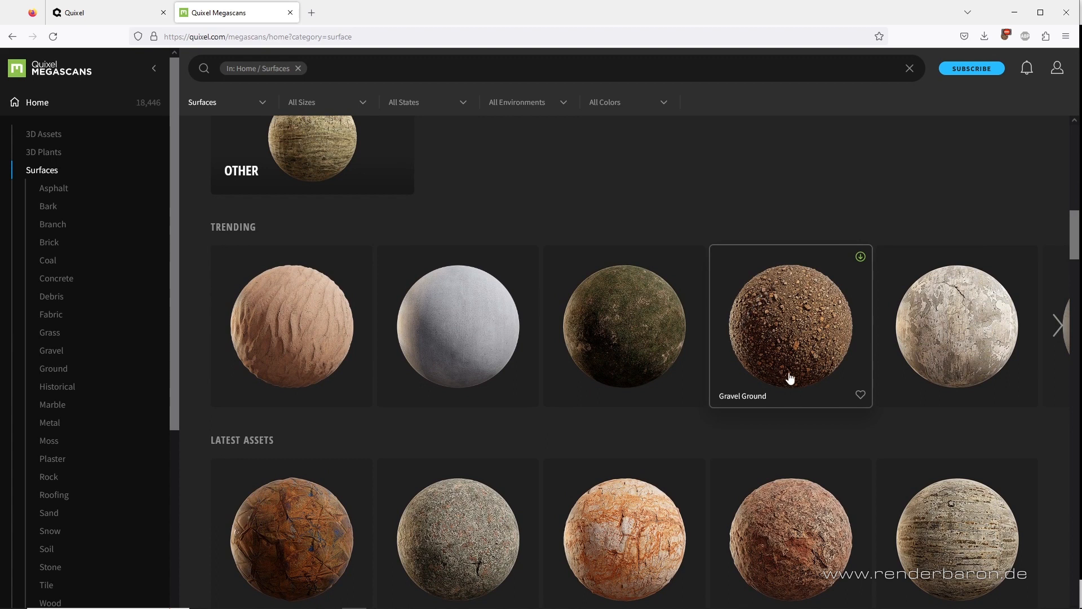
pyautogui.moveTo(757, 331)
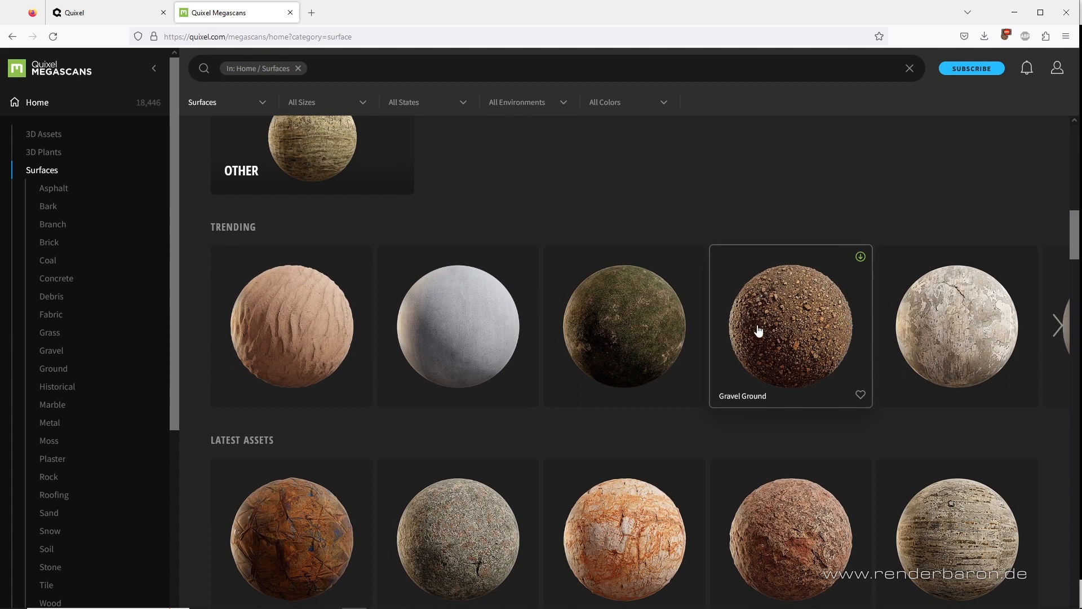
pyautogui.moveTo(854, 356)
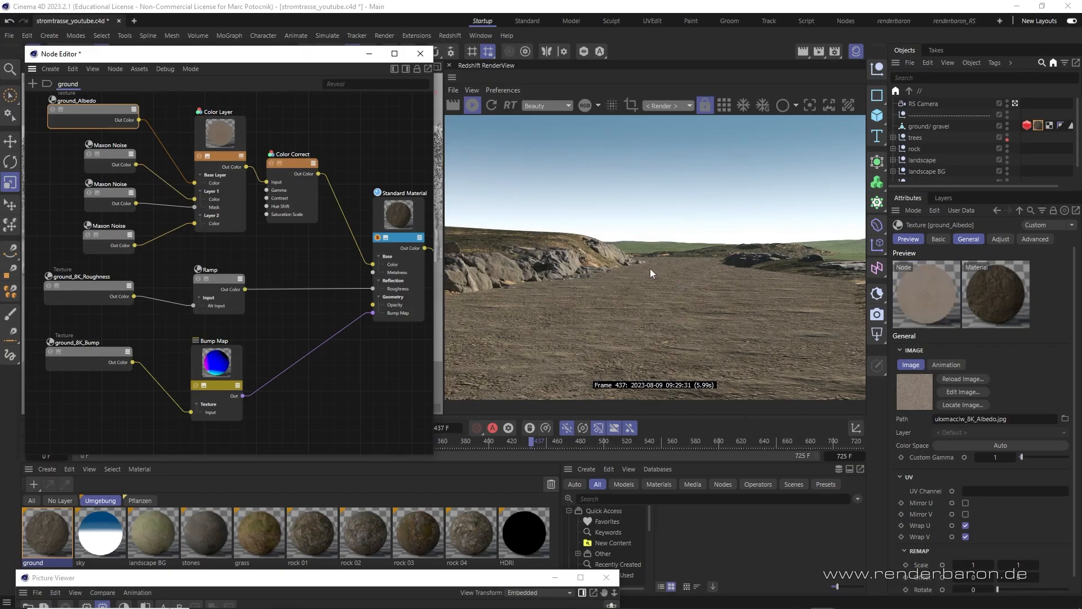
pyautogui.moveTo(659, 332)
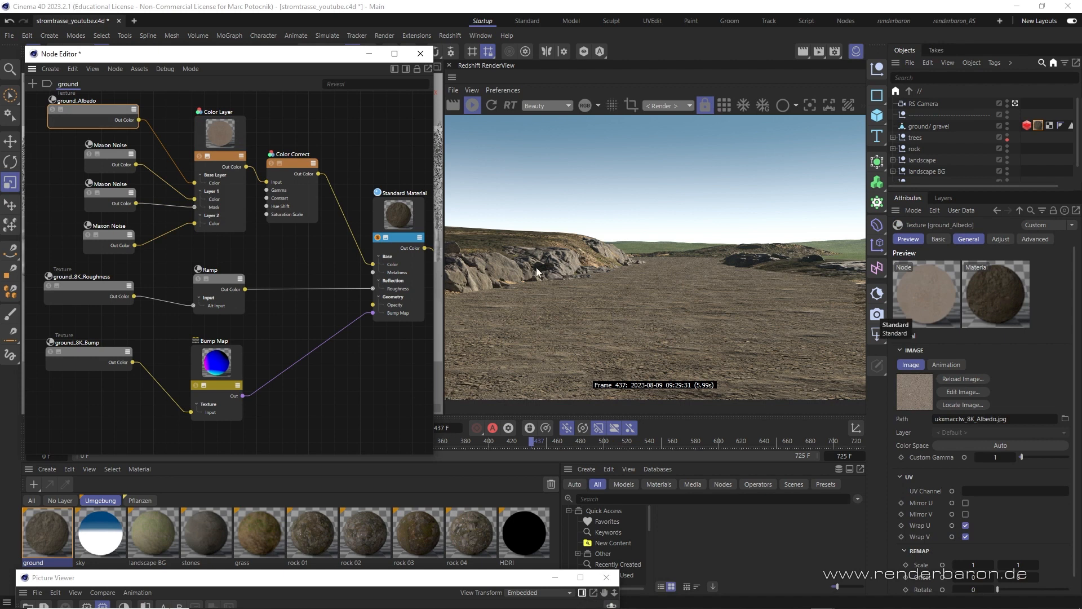
pyautogui.moveTo(661, 288)
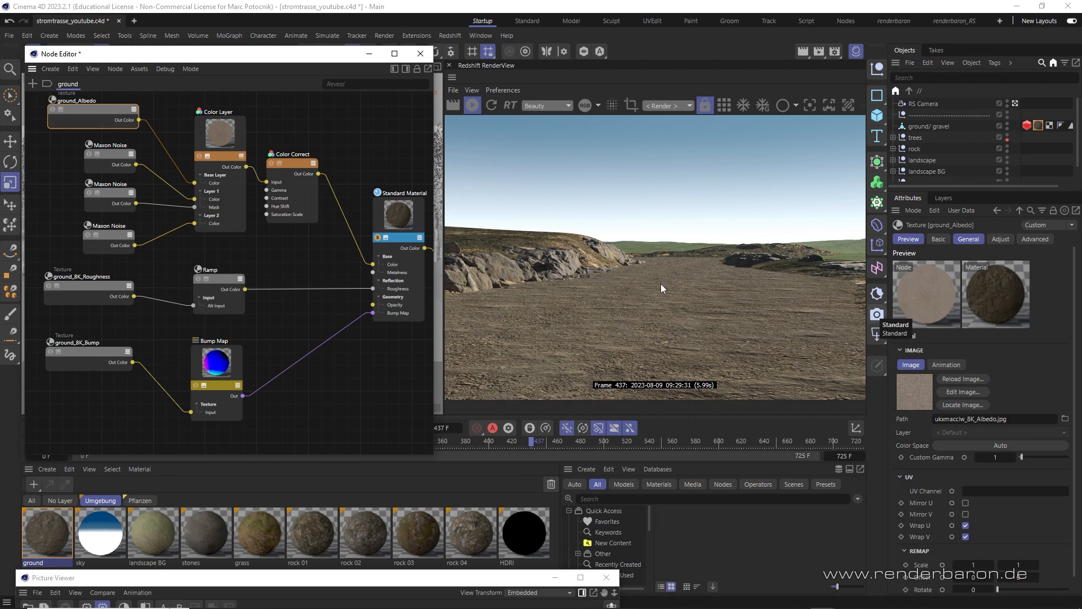
pyautogui.moveTo(702, 286)
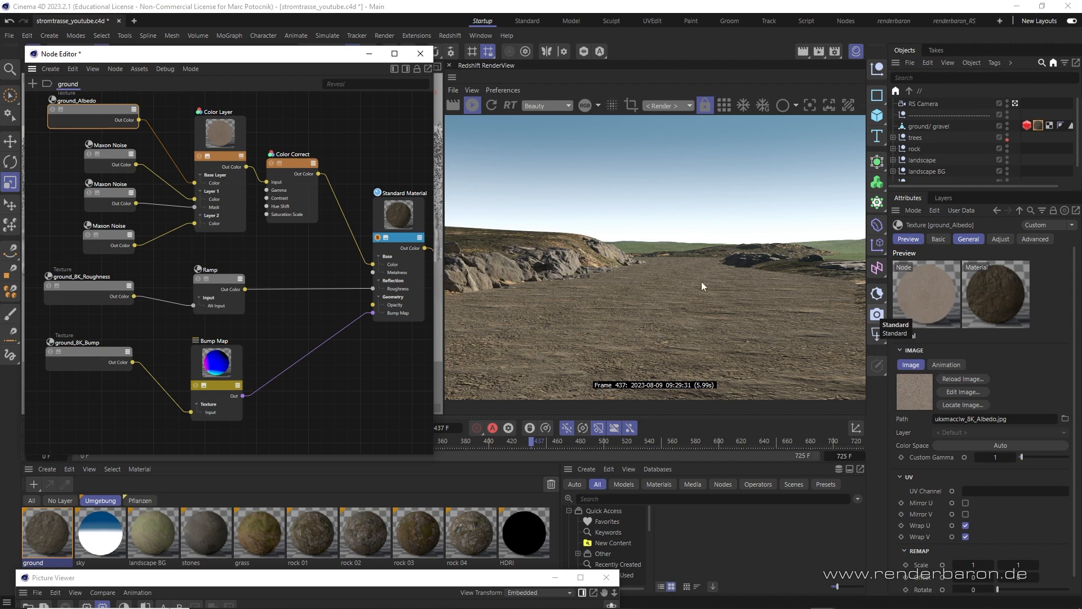
pyautogui.moveTo(649, 284)
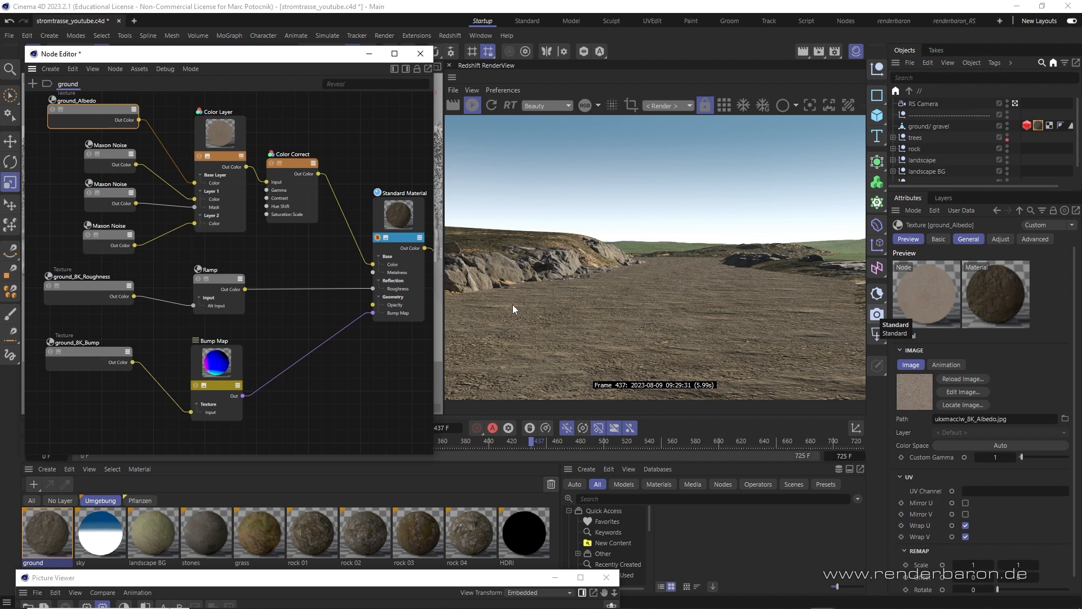
pyautogui.moveTo(767, 359)
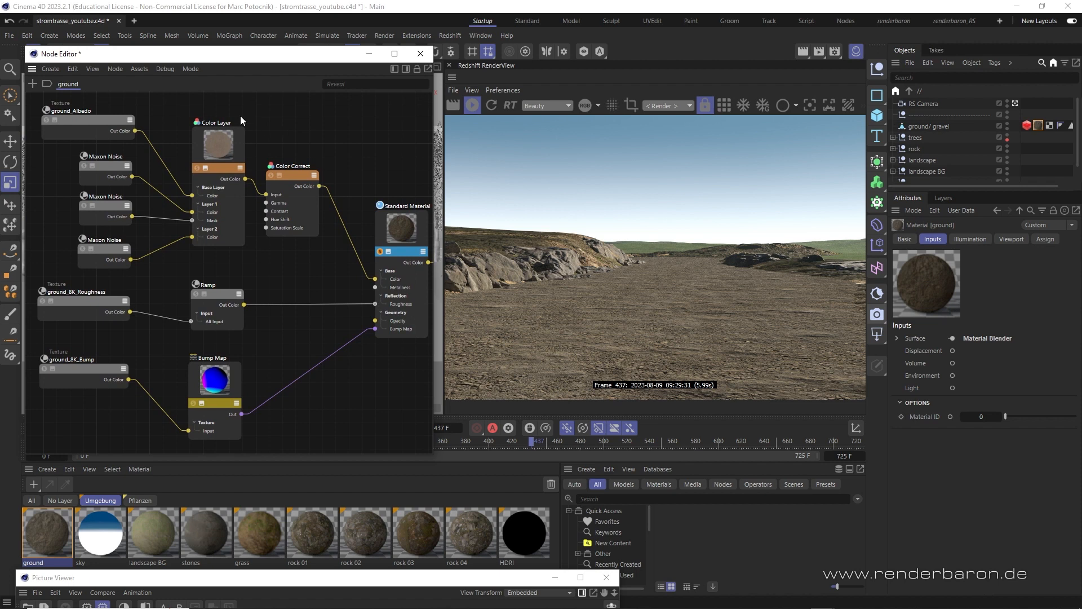
# Inspect the gravel albedo texture, the Color Layer mix, and the first Maxon Noise.
pyautogui.click(86, 124)
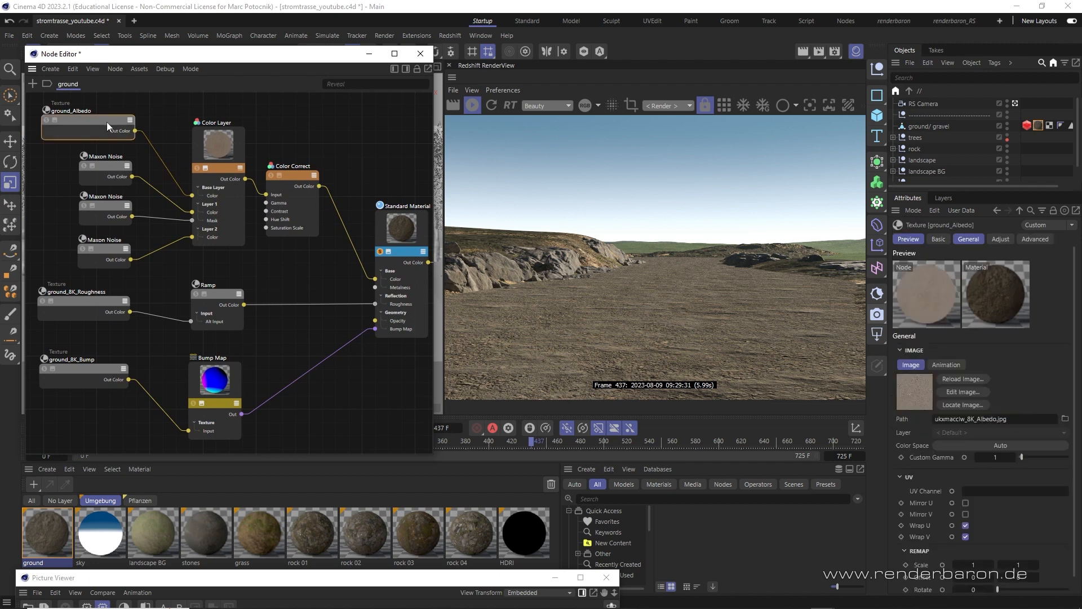
pyautogui.click(88, 120)
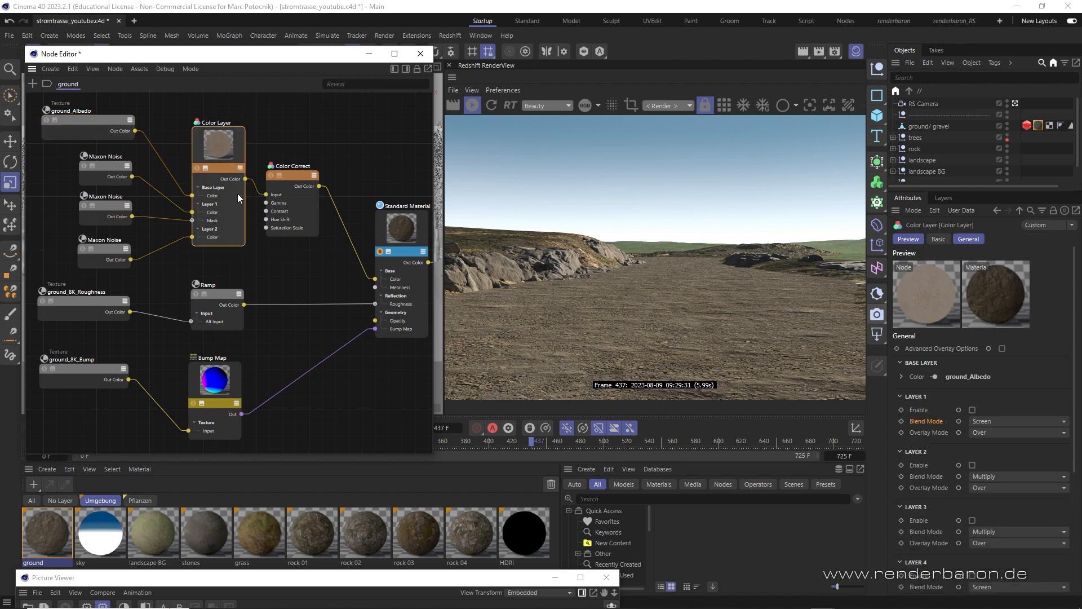
pyautogui.click(105, 166)
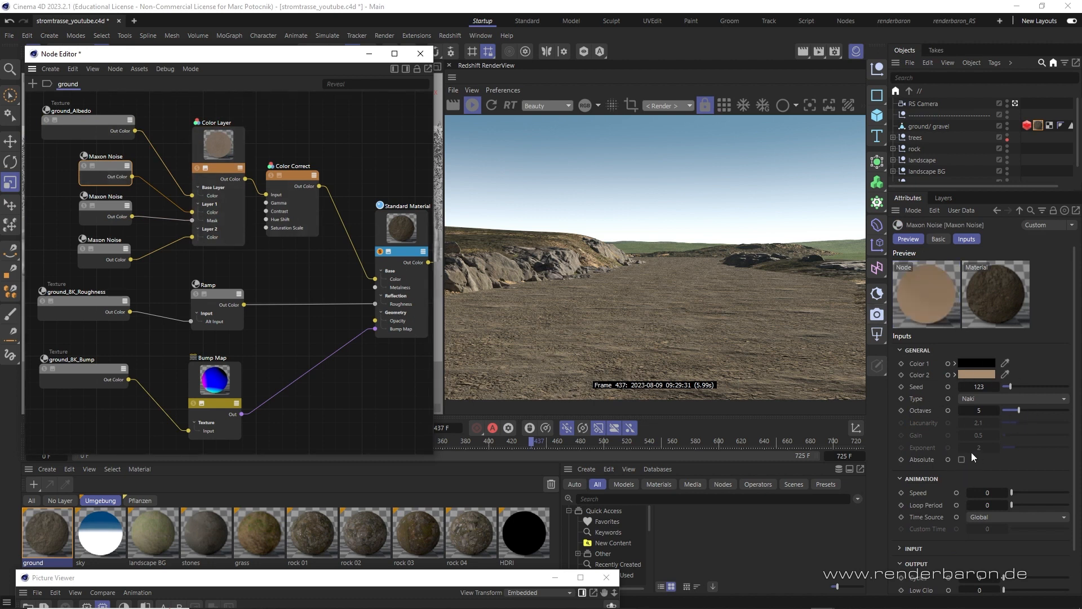
pyautogui.click(217, 122)
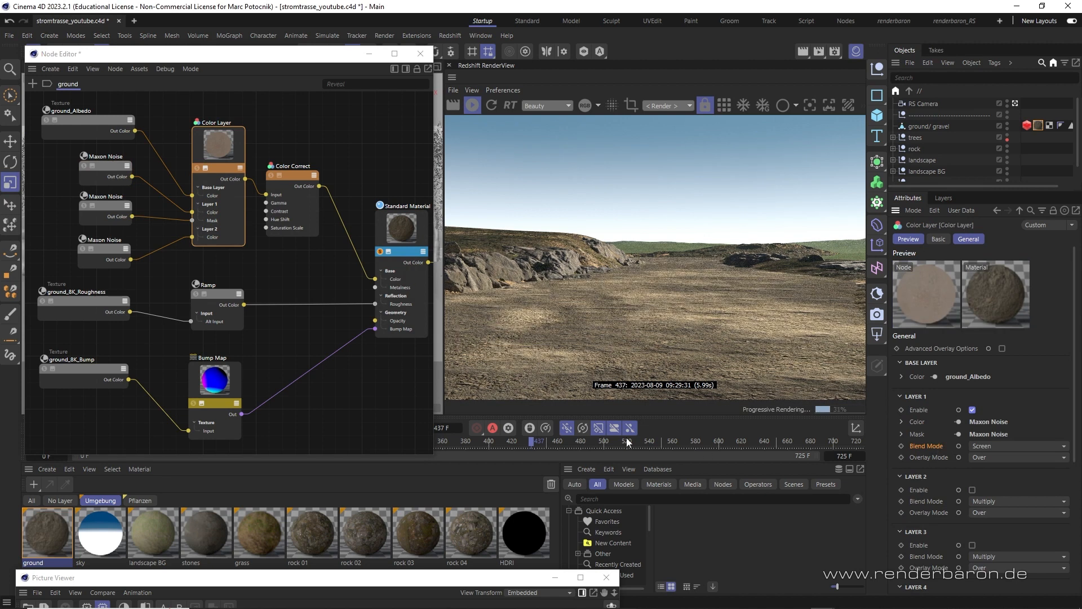
# Check the second Maxon Noise's settings and enable Layer 2 in the Color Layer node.
pyautogui.click(105, 196)
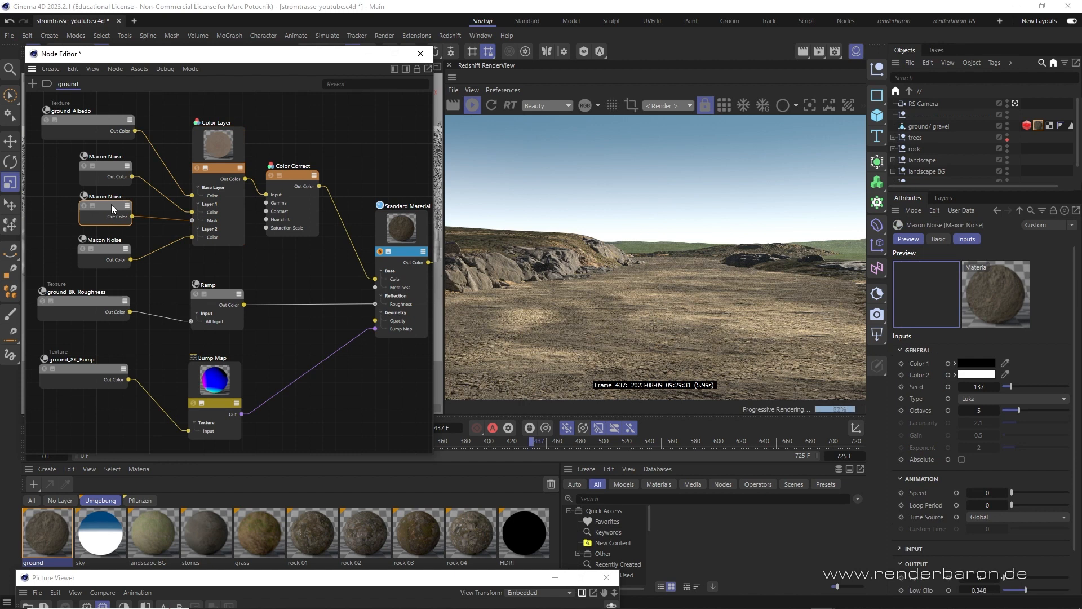
pyautogui.click(104, 207)
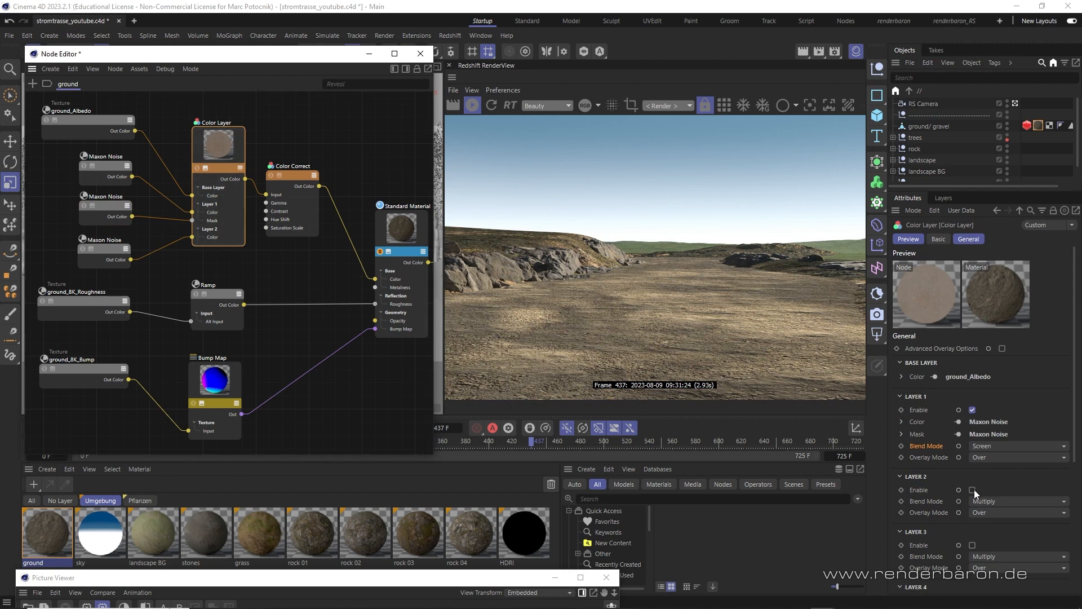
pyautogui.click(975, 489)
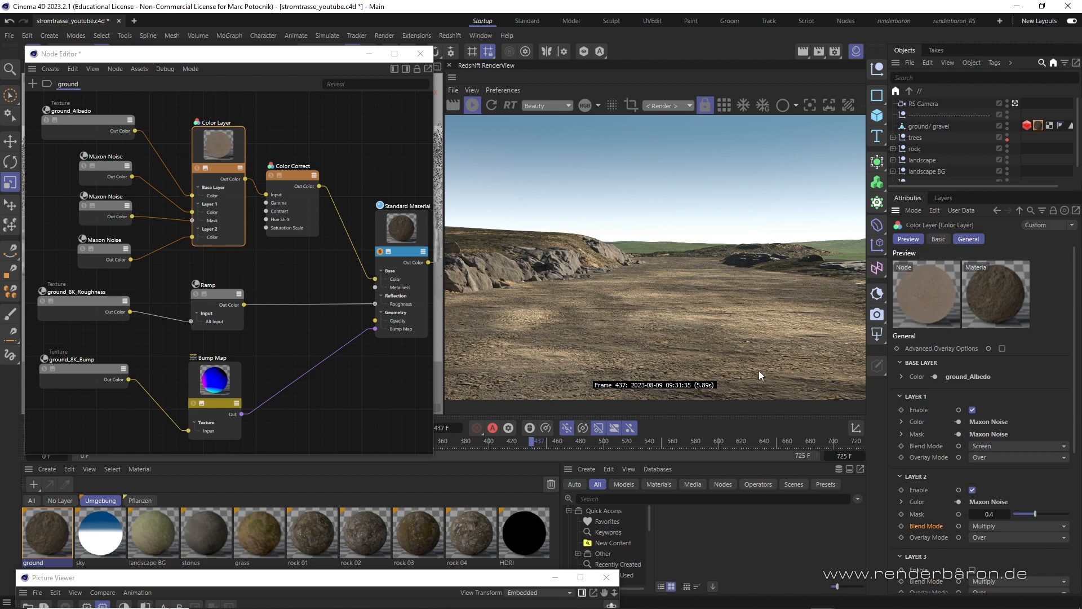
pyautogui.moveTo(648, 273)
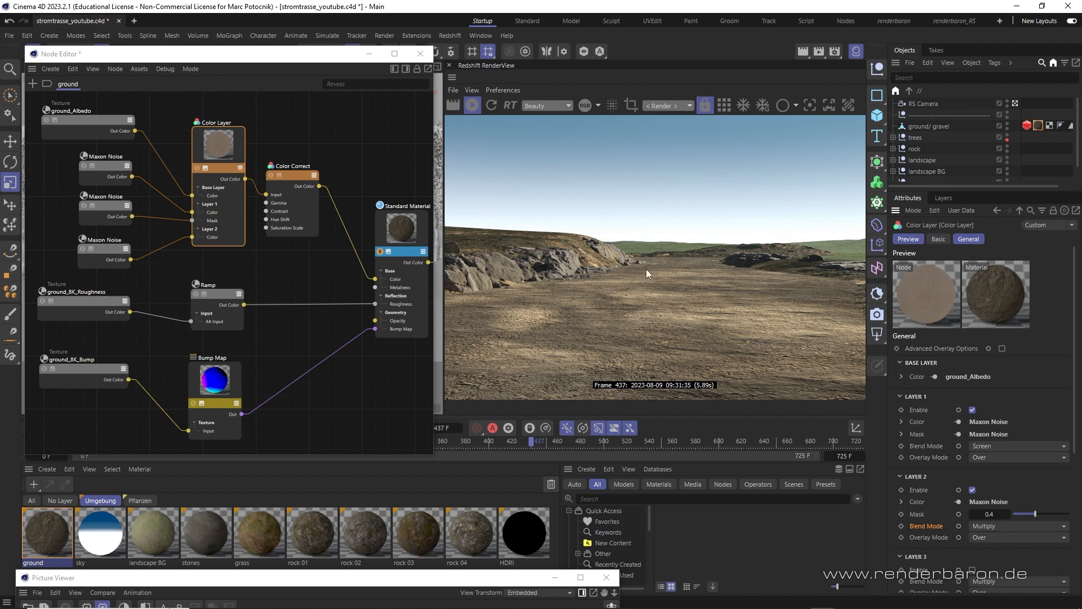
pyautogui.moveTo(685, 312)
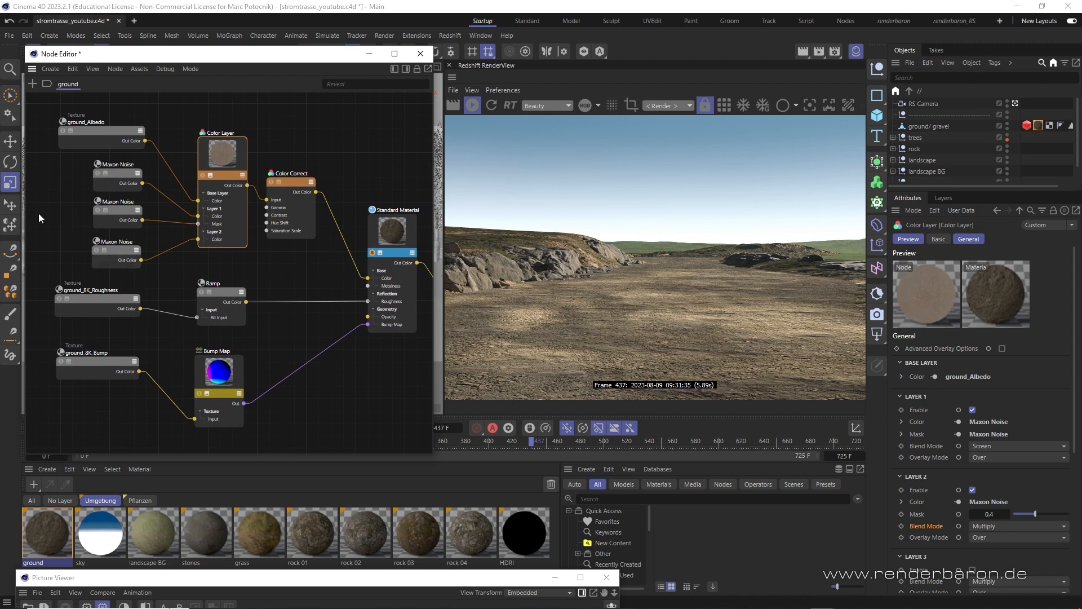
# Duplicate the ground node tree and set the roughness Texture's UV Remap Scale X to -1.
pyautogui.click(394, 210)
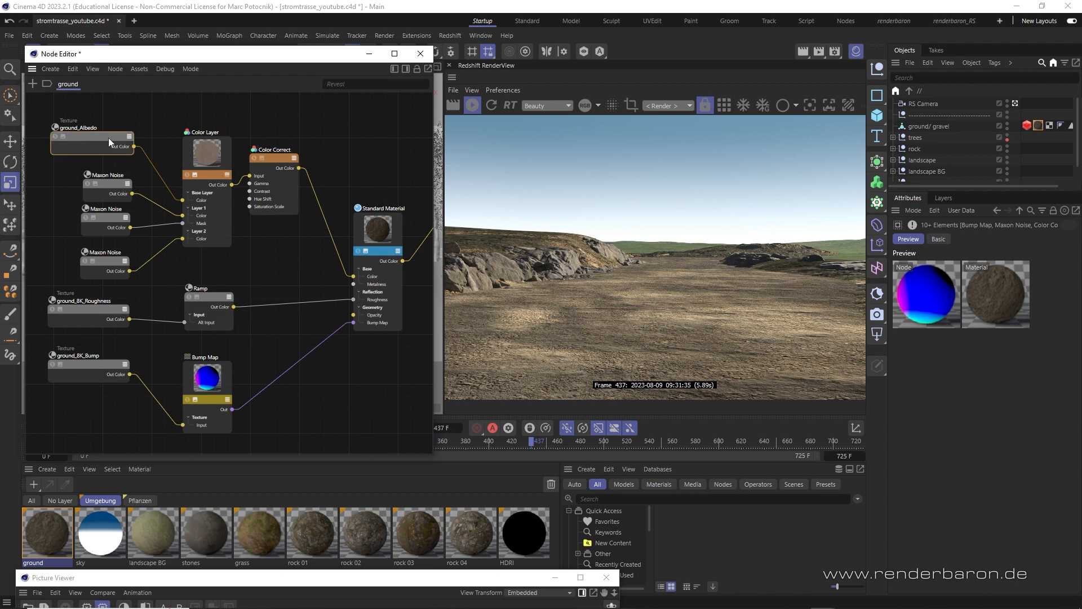
pyautogui.click(90, 135)
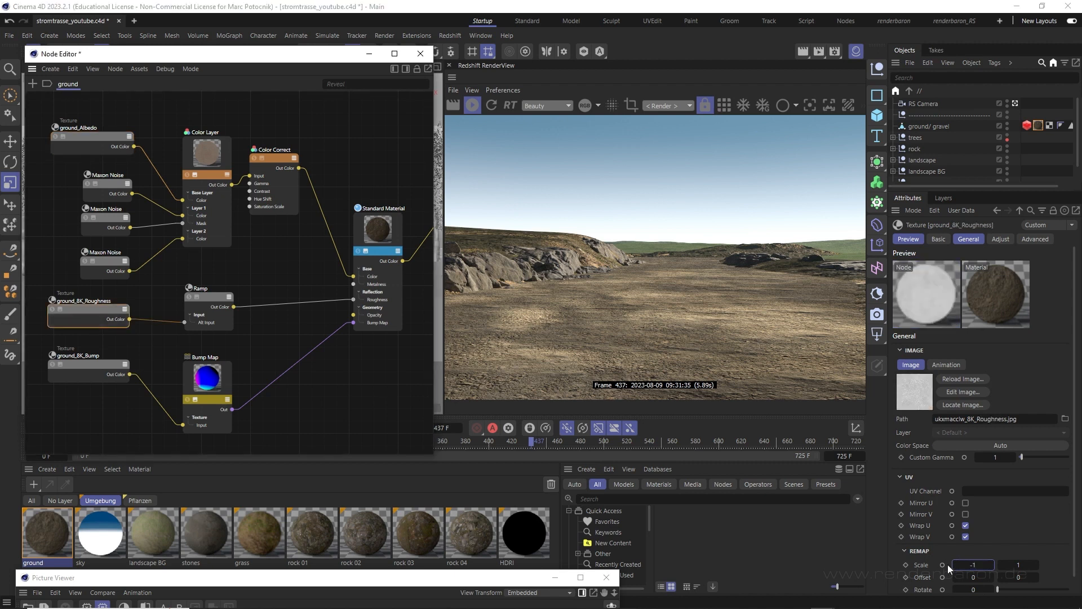
pyautogui.click(88, 365)
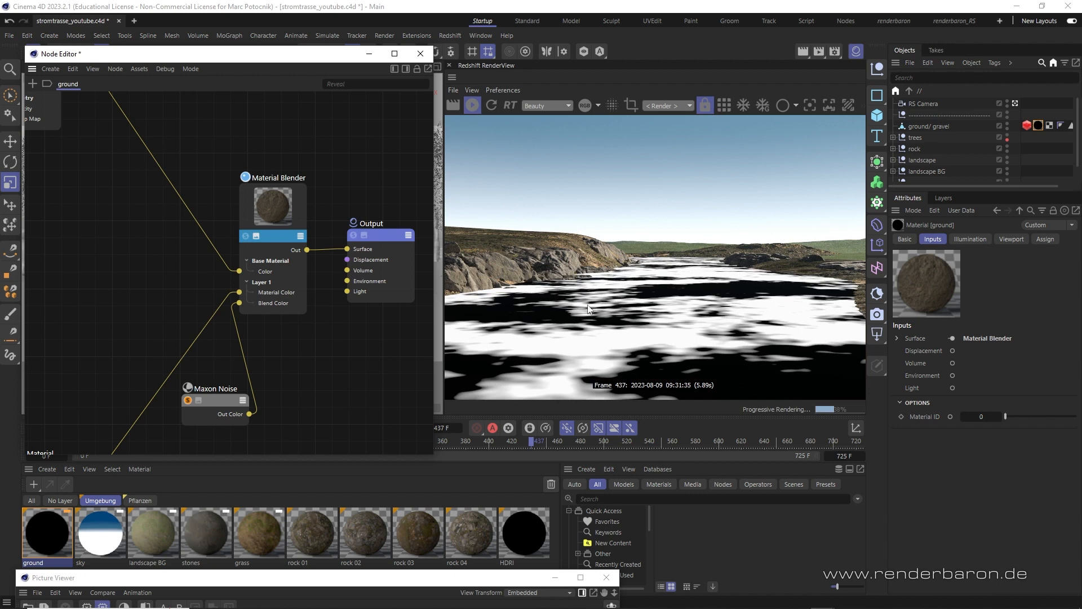
# Feed Output Surface from a Material Blender with Maxon Noise in Layer 1 Blend Color.
pyautogui.click(187, 401)
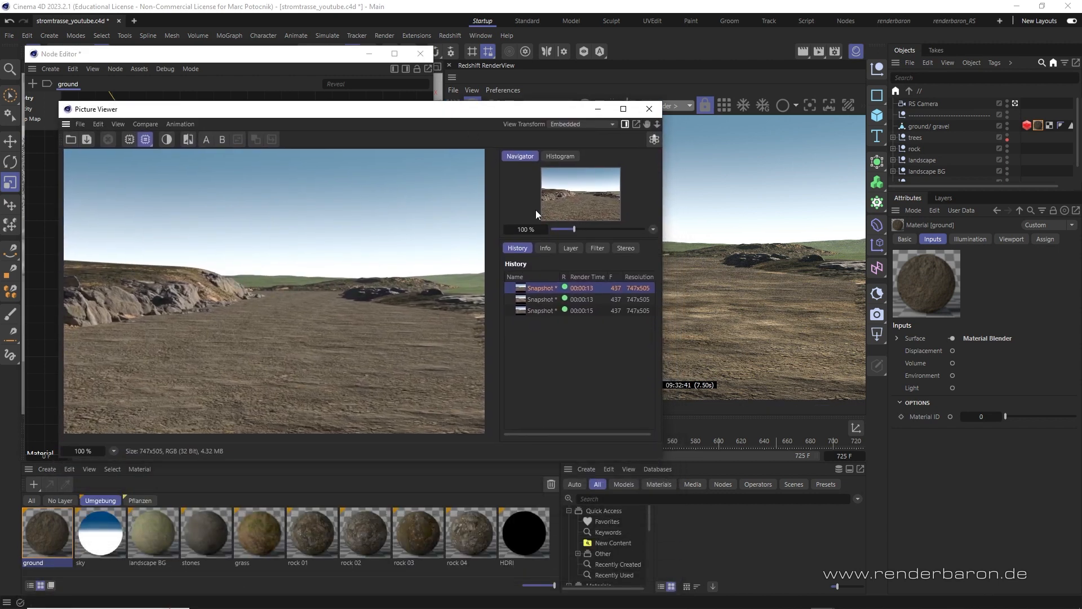
# Compare the first and second terrain render snapshots in the Picture Viewer History.
pyautogui.click(541, 299)
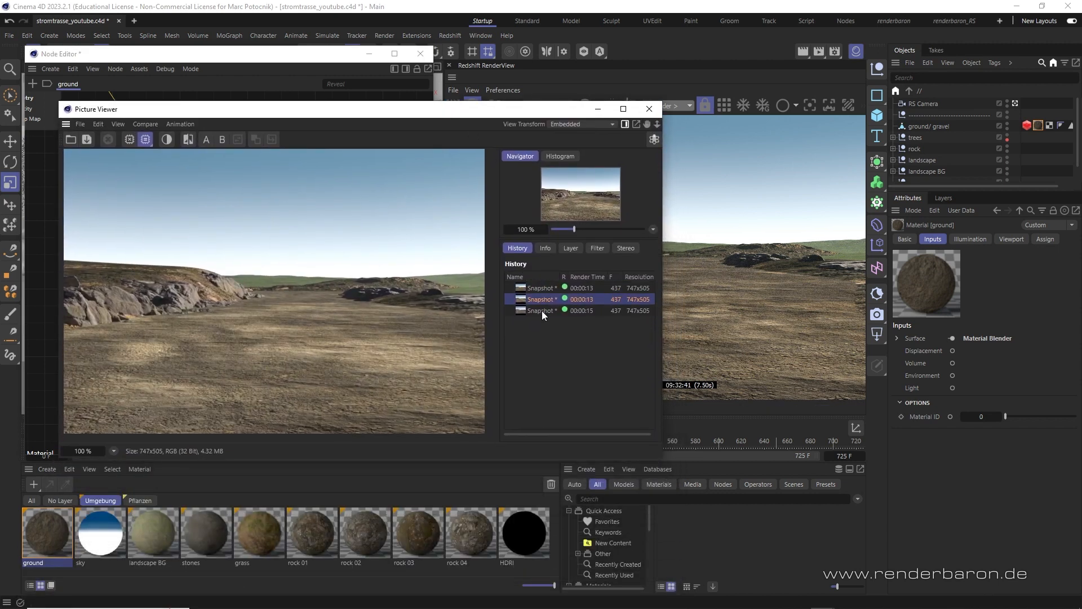
pyautogui.click(541, 310)
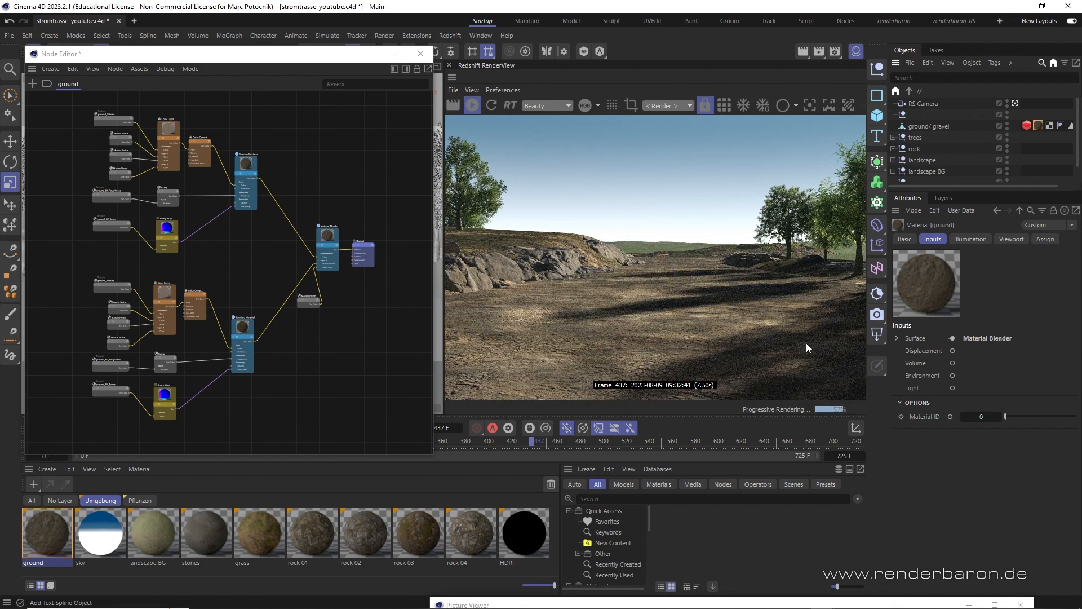
pyautogui.moveTo(827, 323)
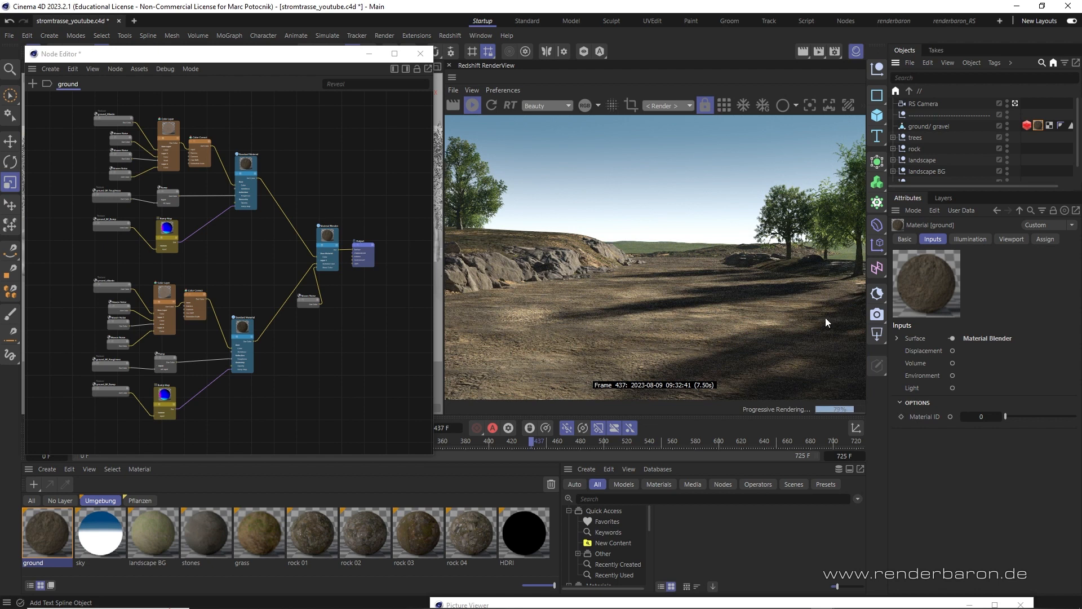